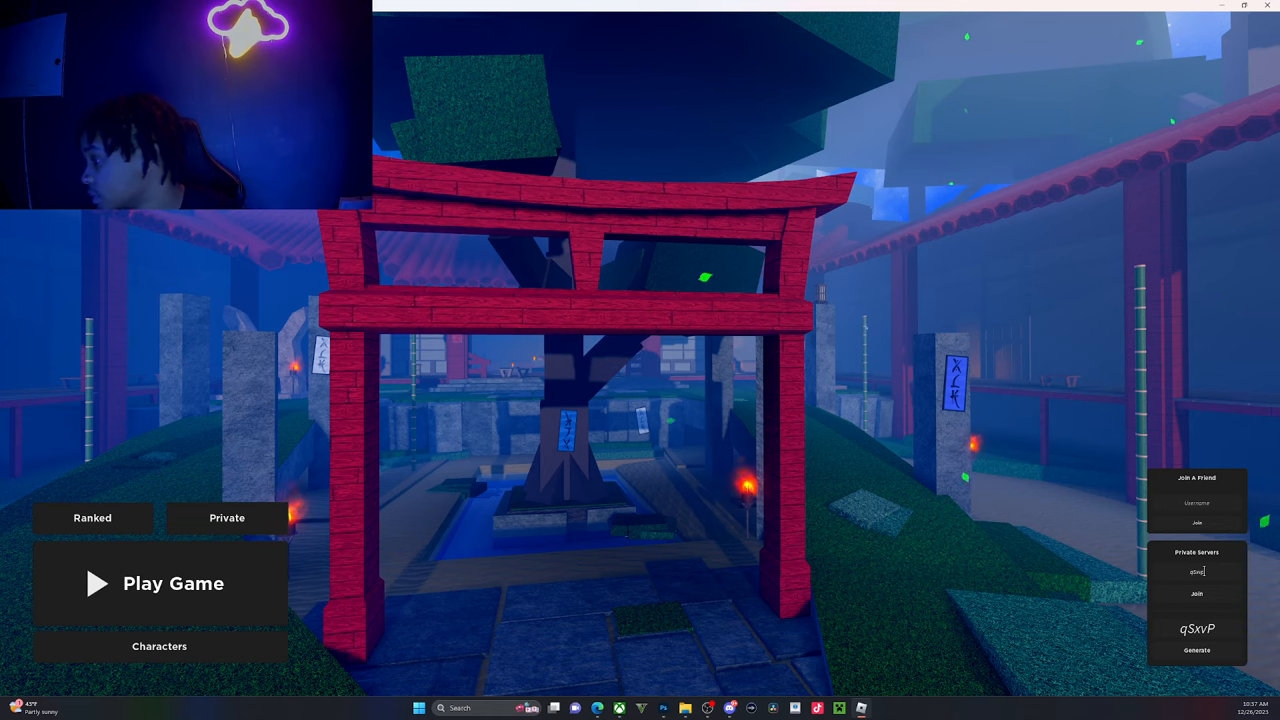
Enter the private server code in the Private Servers panel and join that server
click(1196, 592)
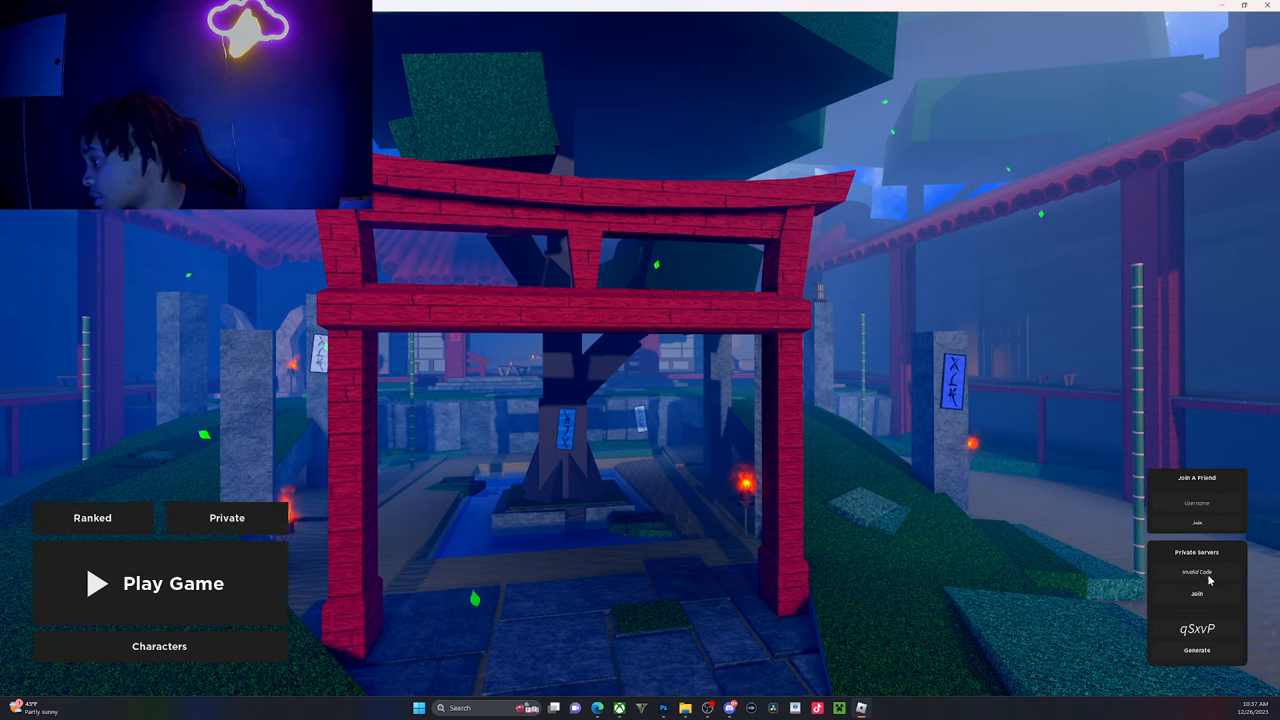
click(1196, 572)
text(qSxvP)
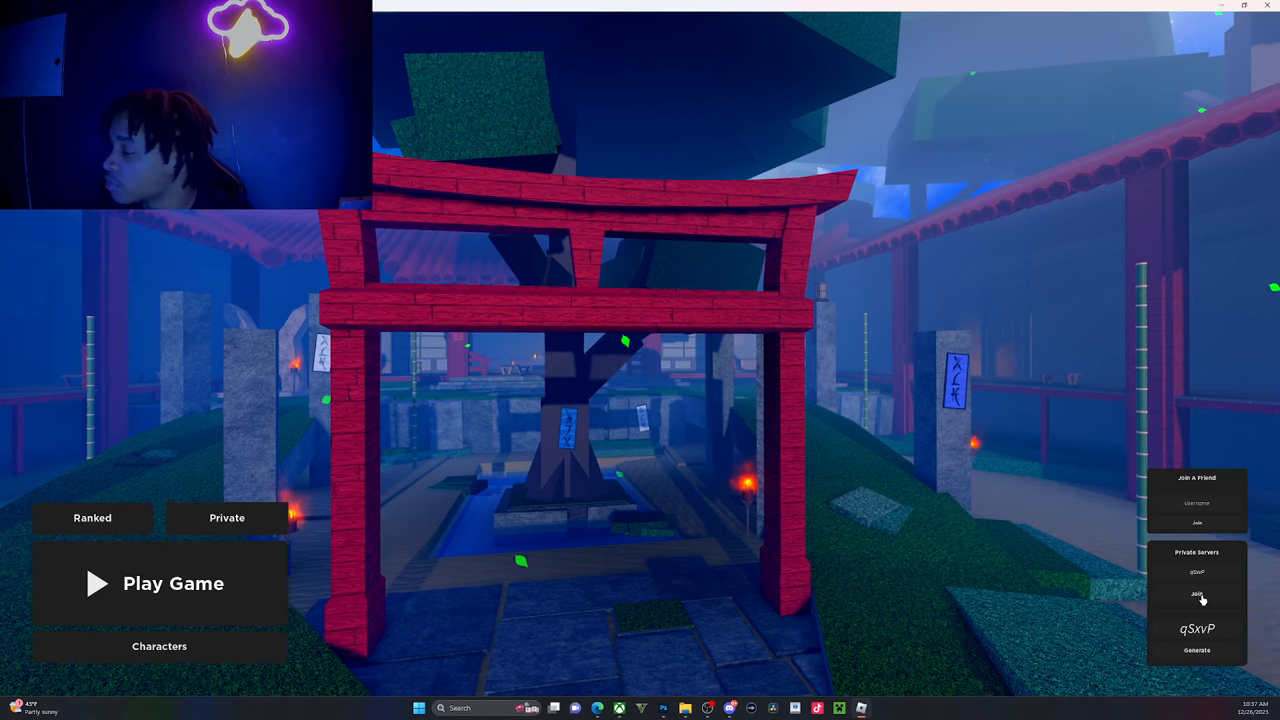
click(1196, 596)
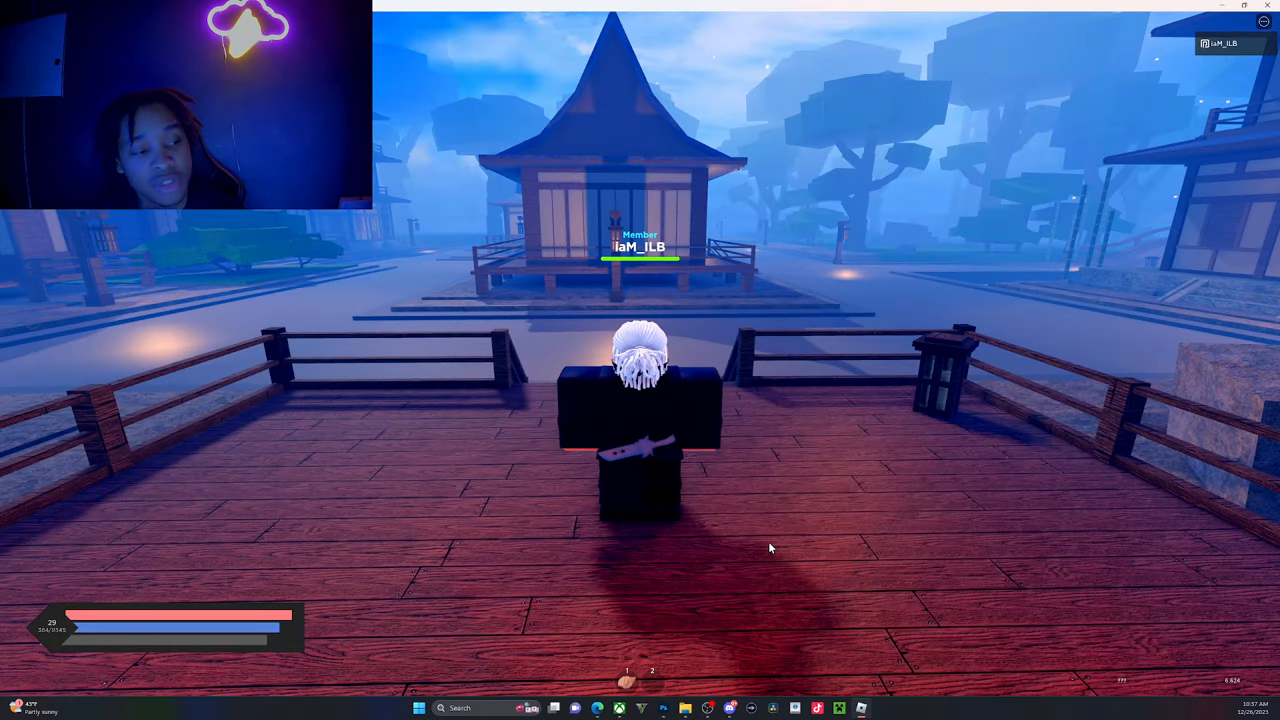
mouse_move(216, 342)
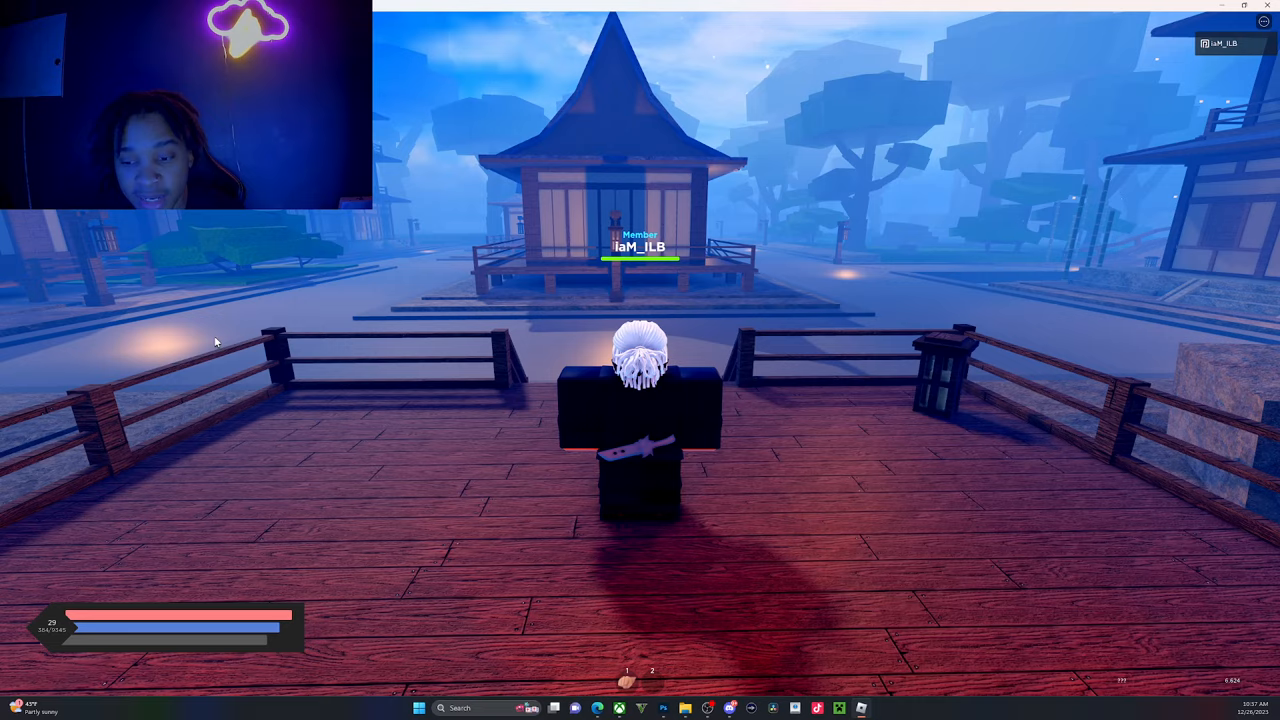